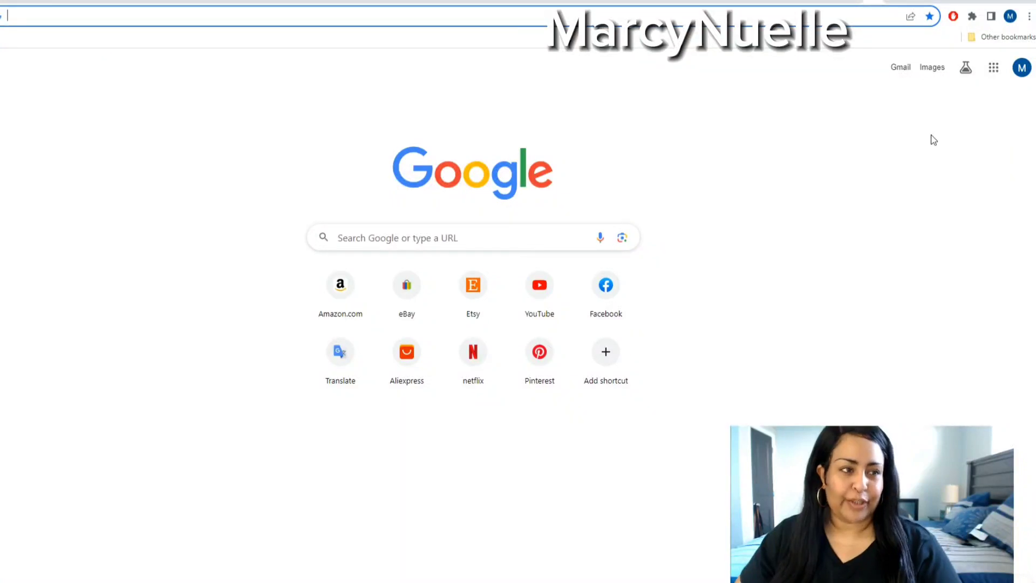
mouse_move(962, 139)
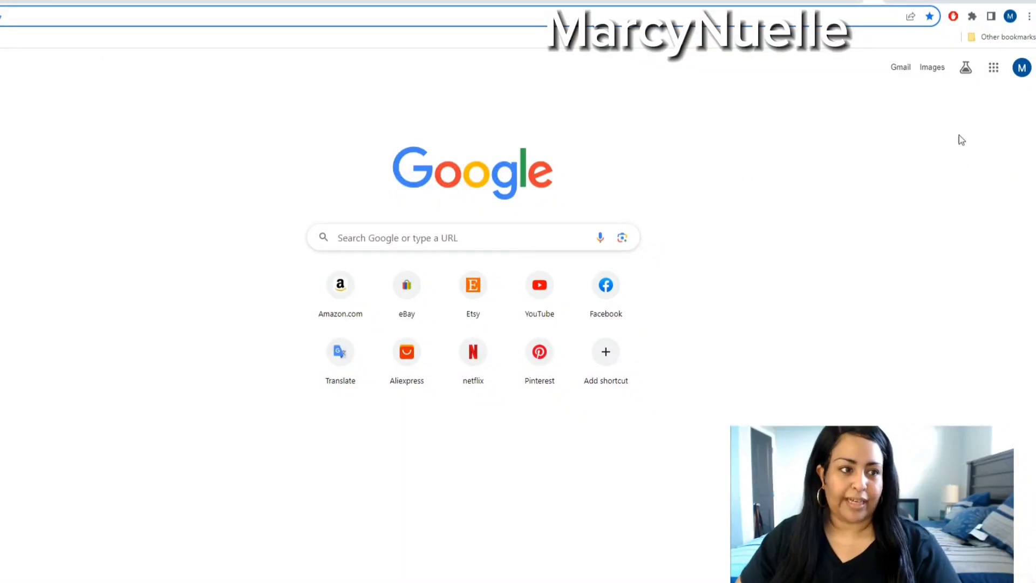
mouse_move(935, 165)
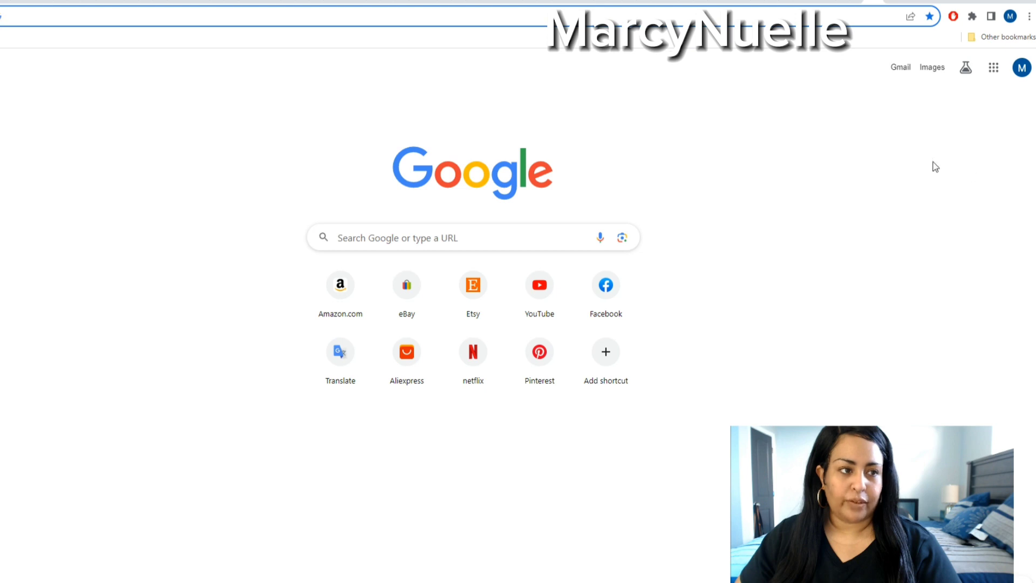
mouse_move(965, 67)
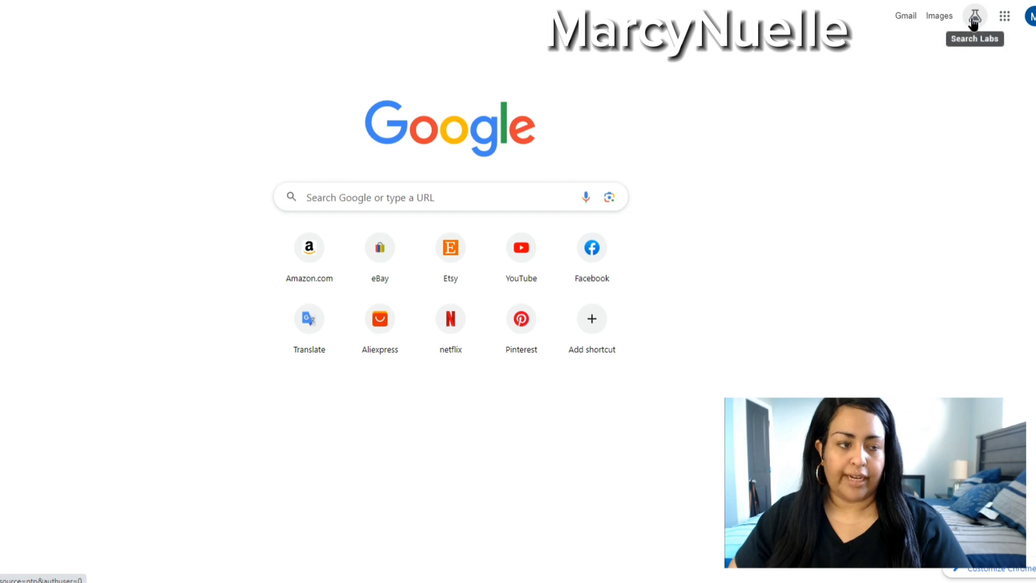
Switch on the SGE experiment in Search Labs and accept its generative AI terms
left_click(975, 15)
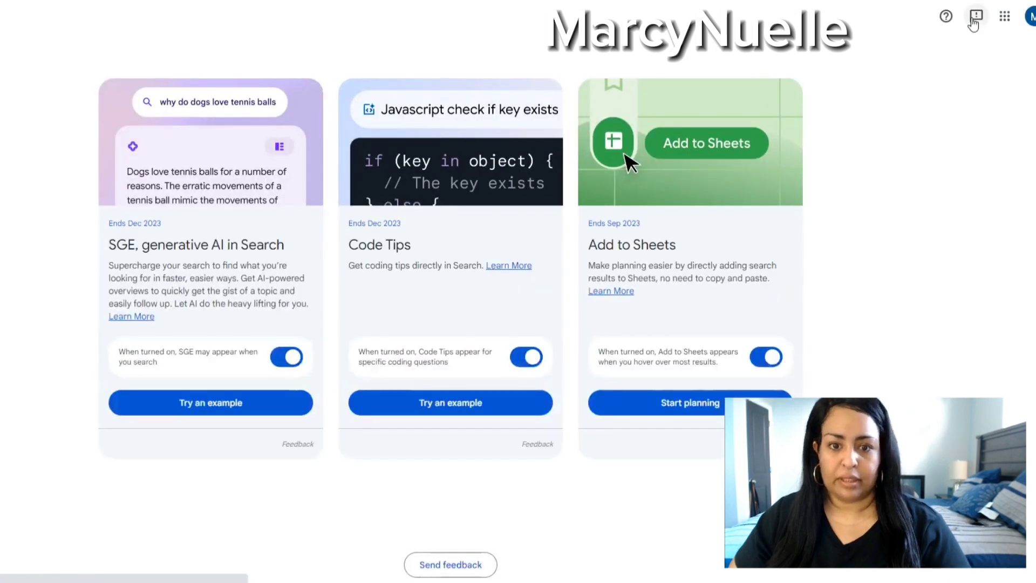
mouse_move(640, 489)
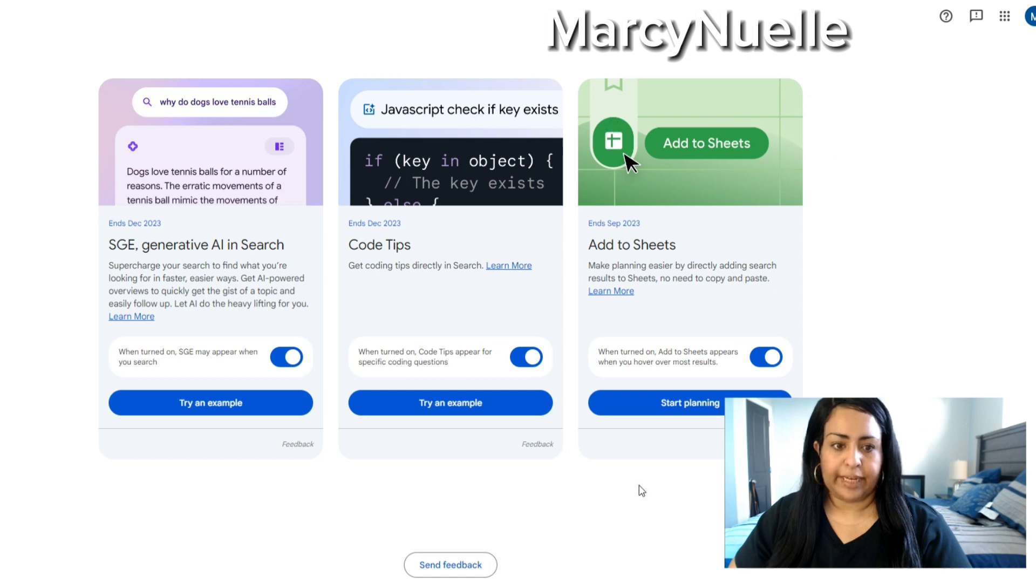
mouse_move(702, 114)
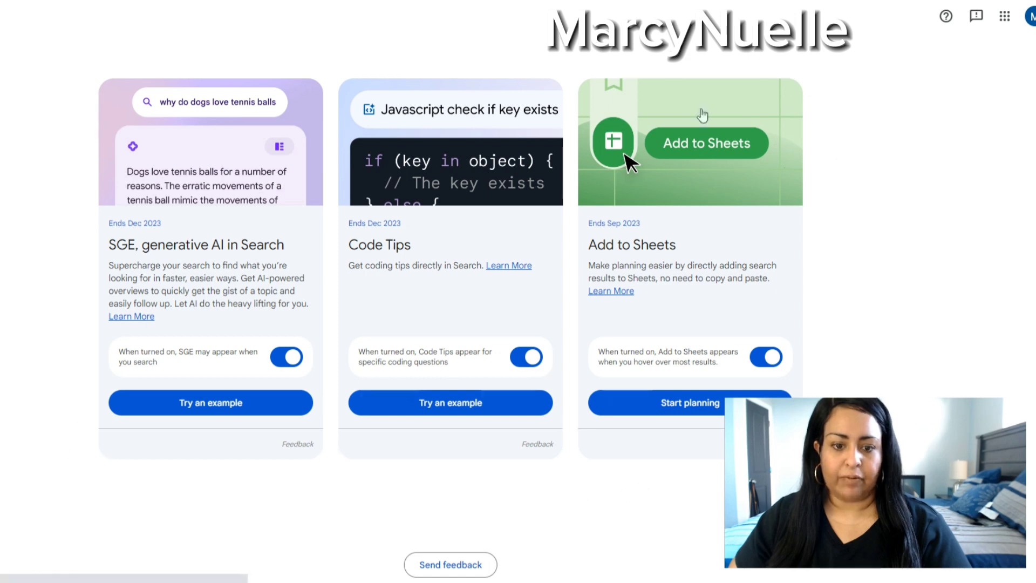
mouse_move(570, 434)
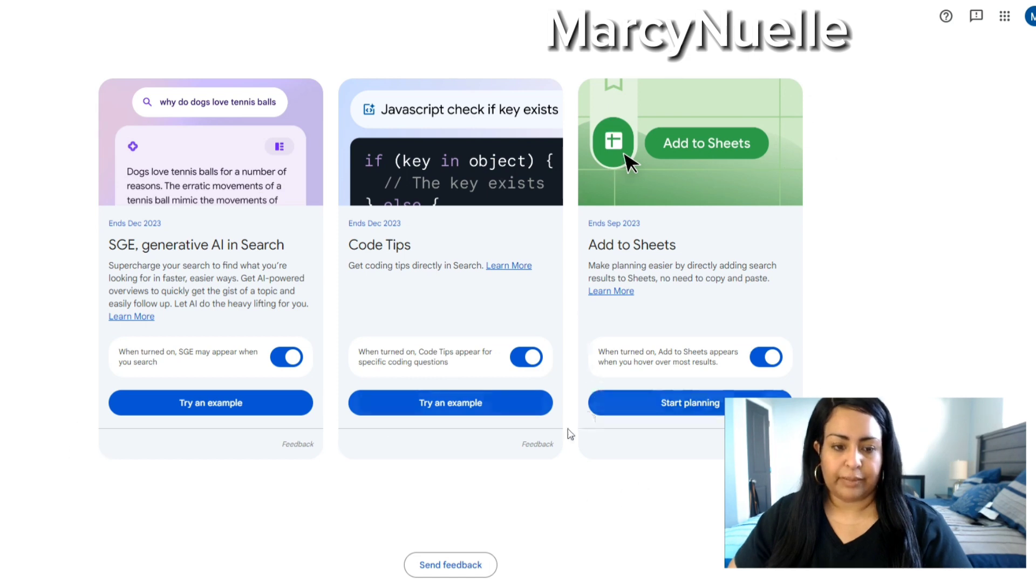
left_click(287, 356)
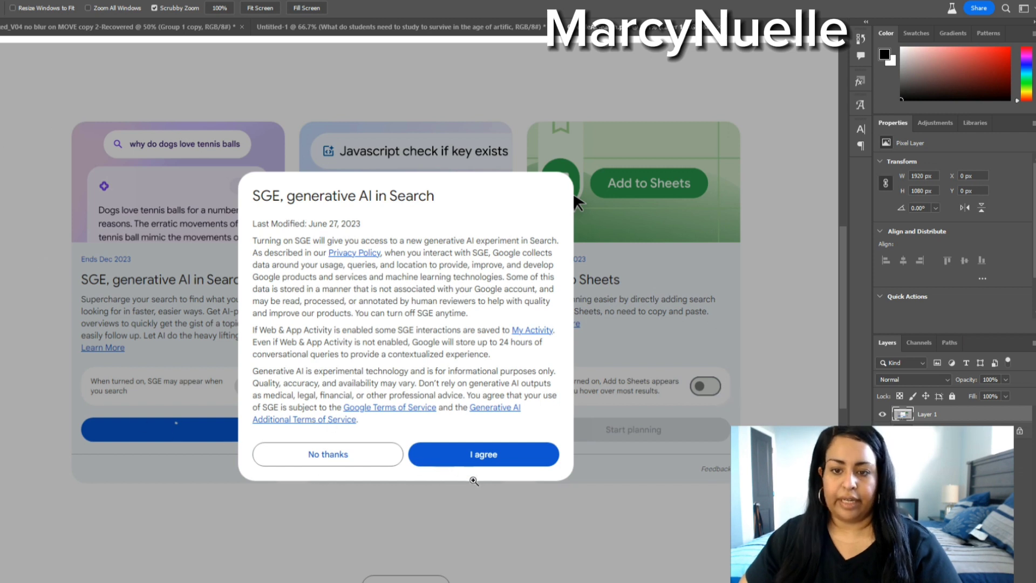
mouse_move(538, 376)
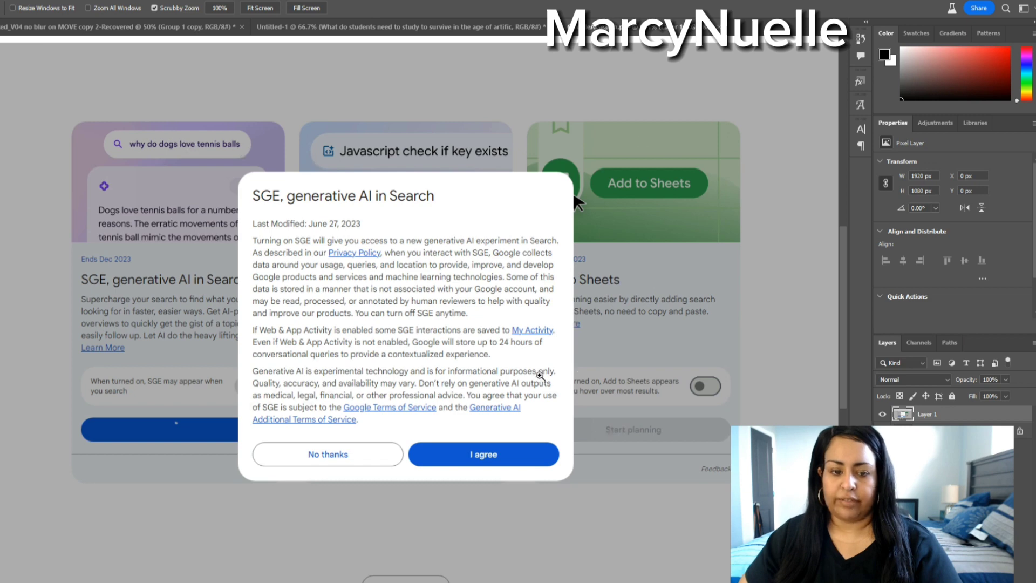
left_click(483, 453)
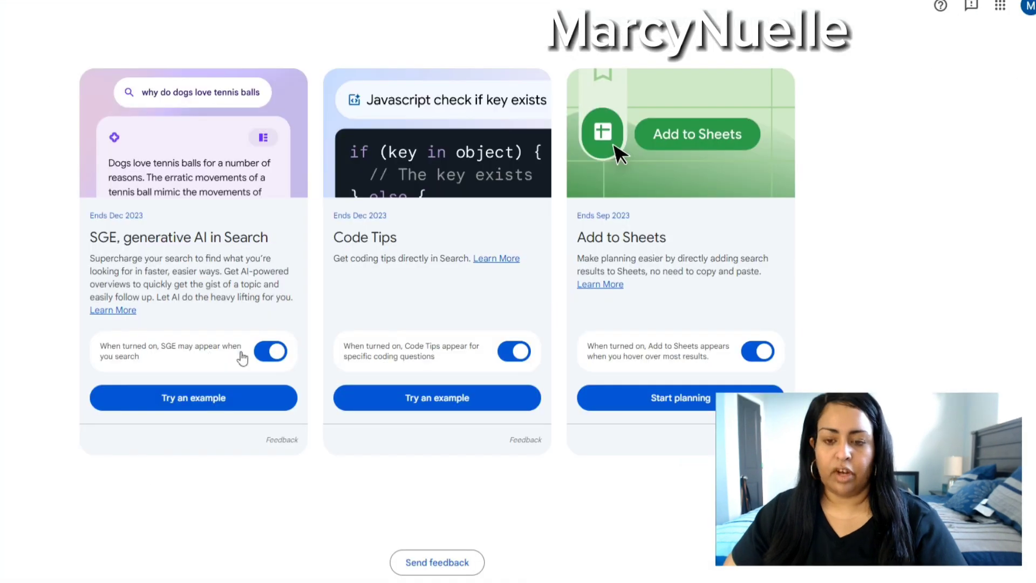
mouse_move(822, 368)
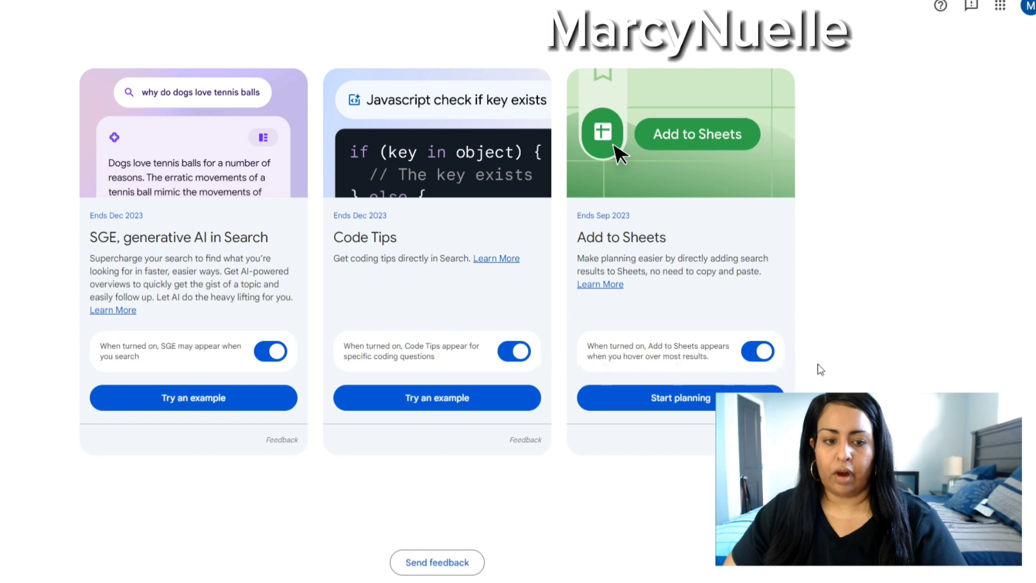
mouse_move(306, 253)
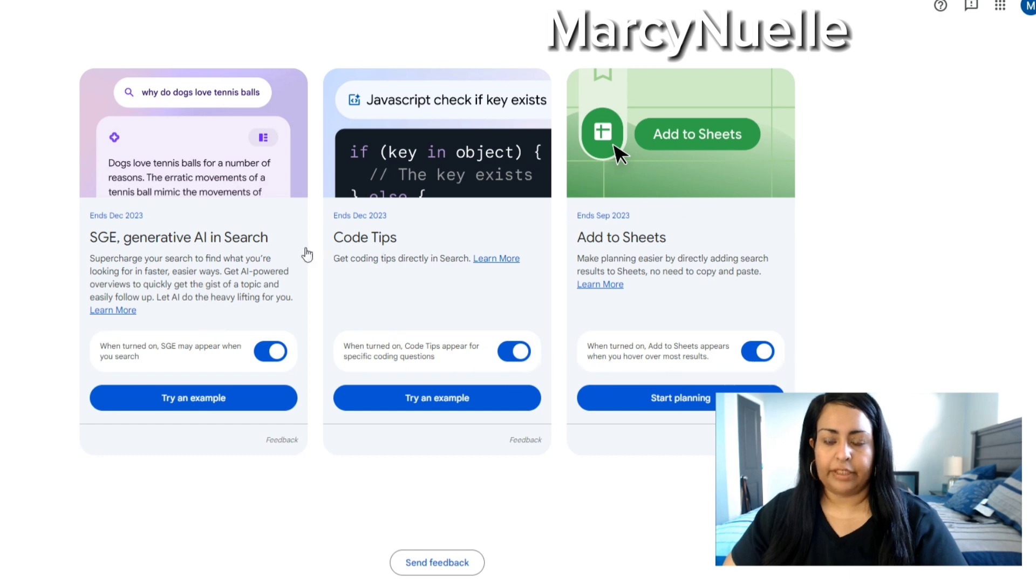
mouse_move(57, 297)
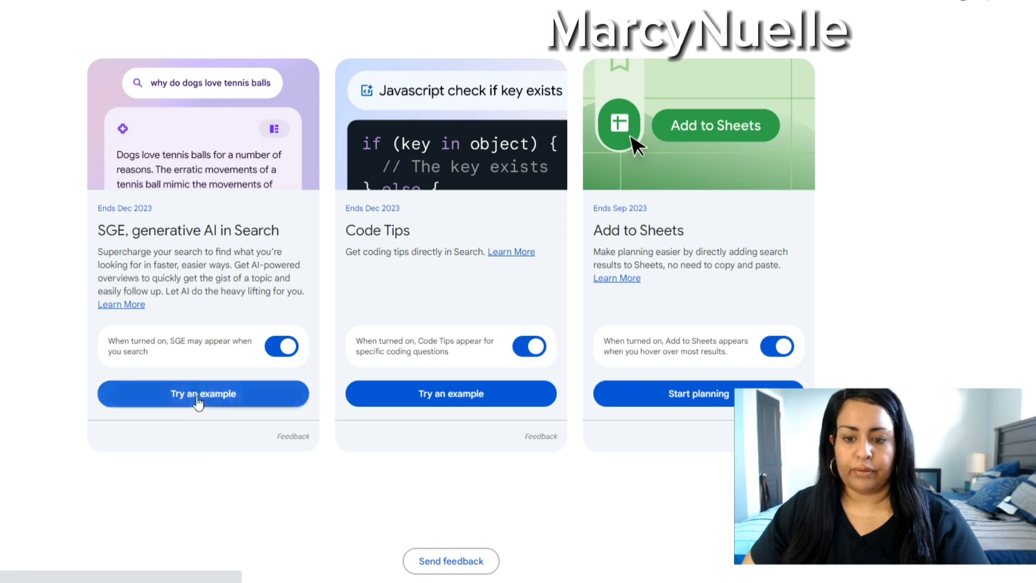
left_click(202, 393)
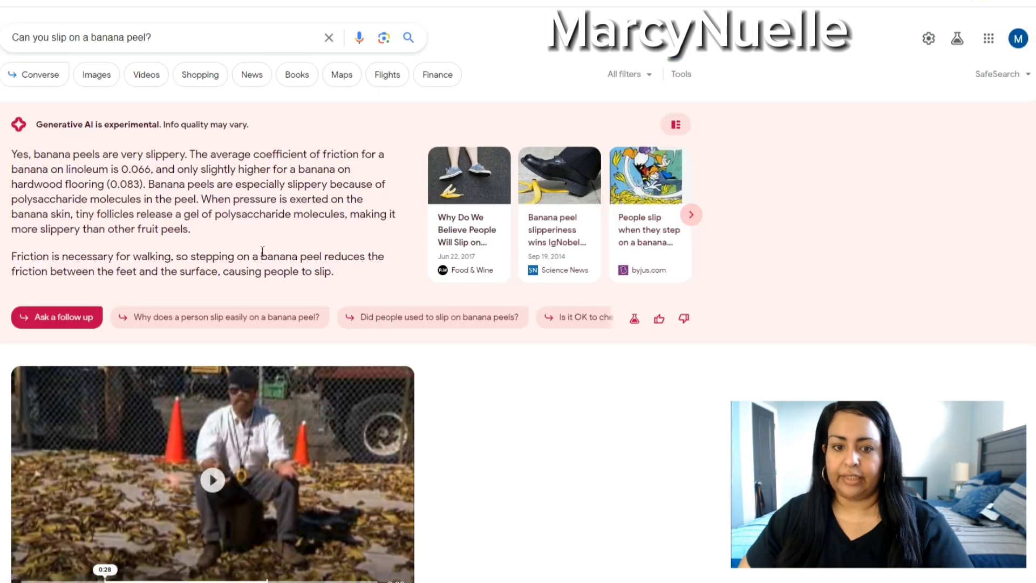
mouse_move(628, 198)
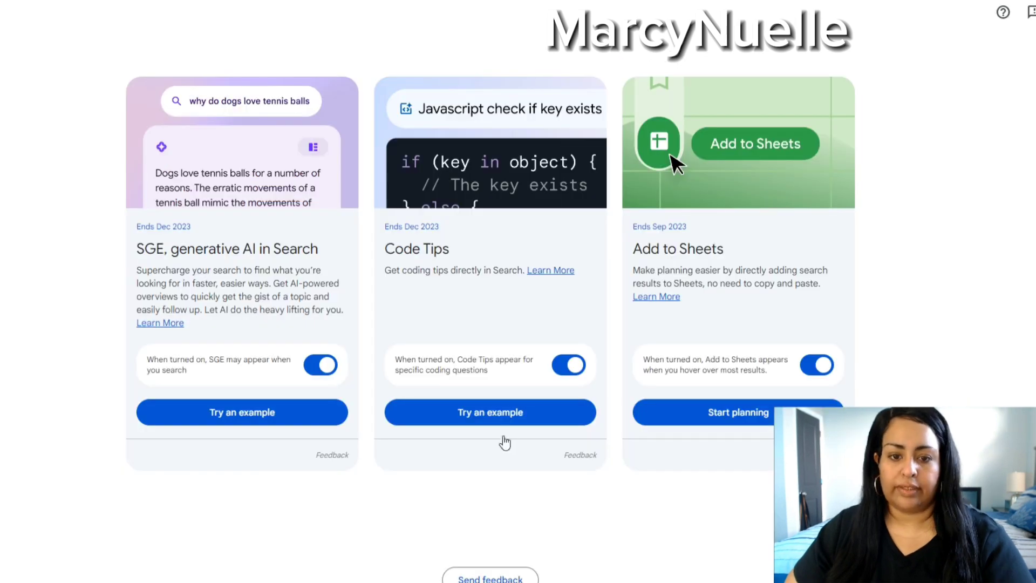
Run the Code Tips example search for checking whether a JavaScript key exists
left_click(489, 411)
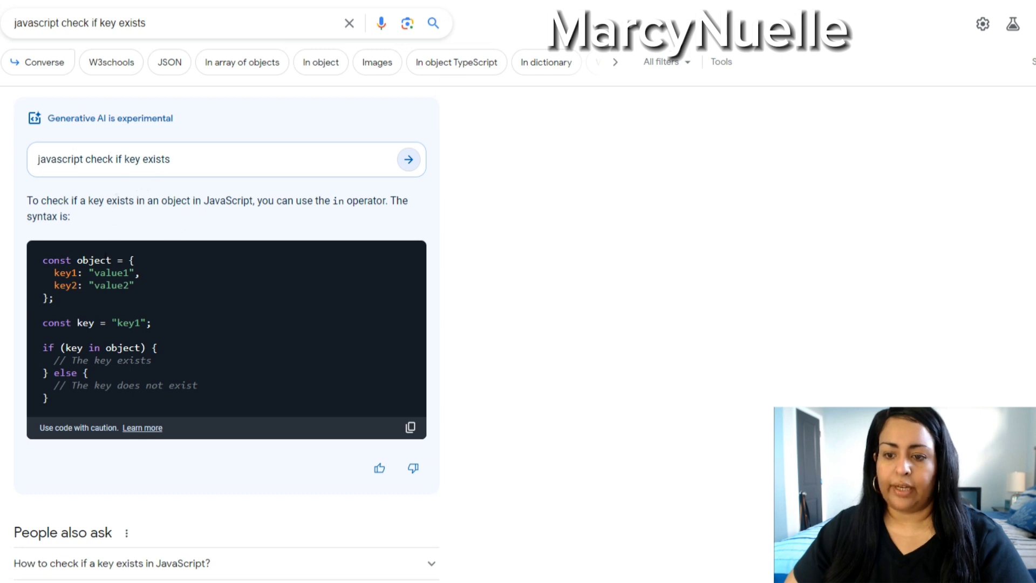
mouse_move(242, 348)
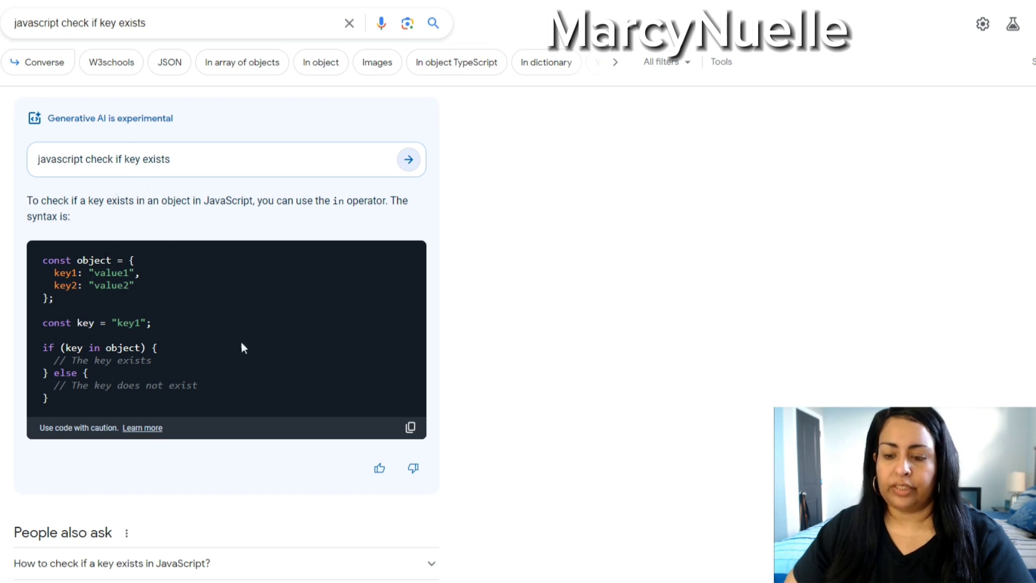
mouse_move(536, 329)
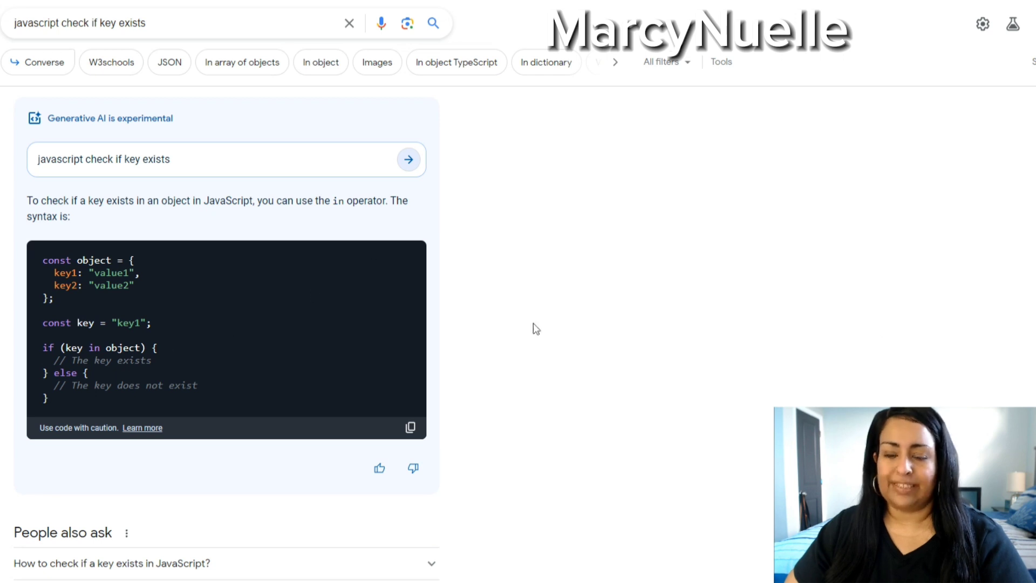
mouse_move(620, 256)
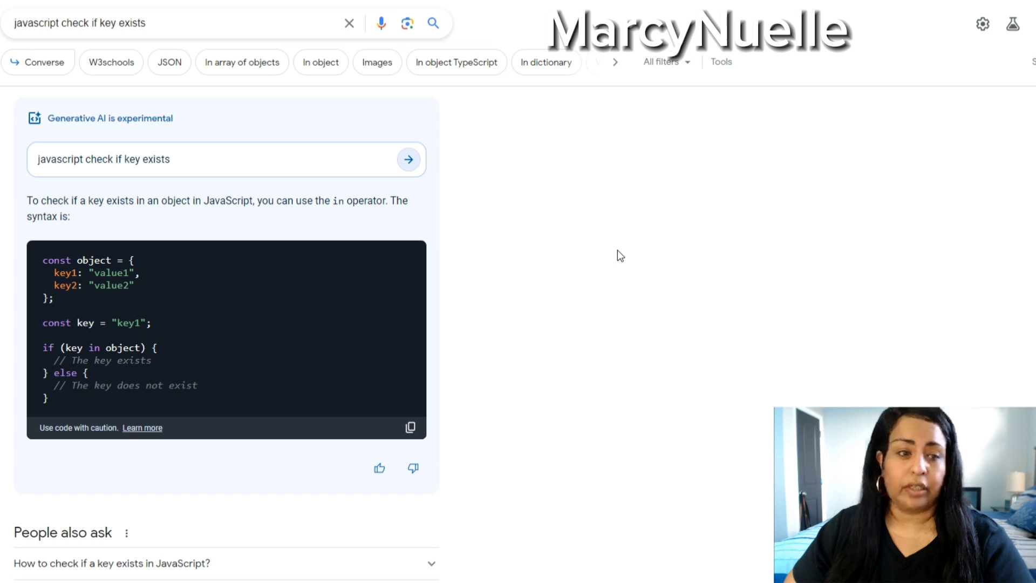
mouse_move(994, 73)
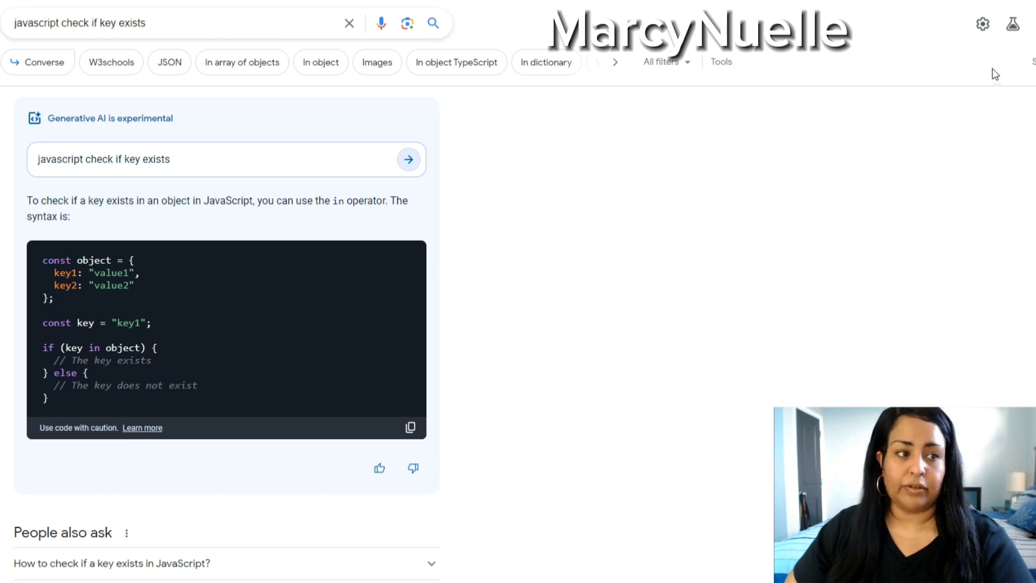
mouse_move(1013, 24)
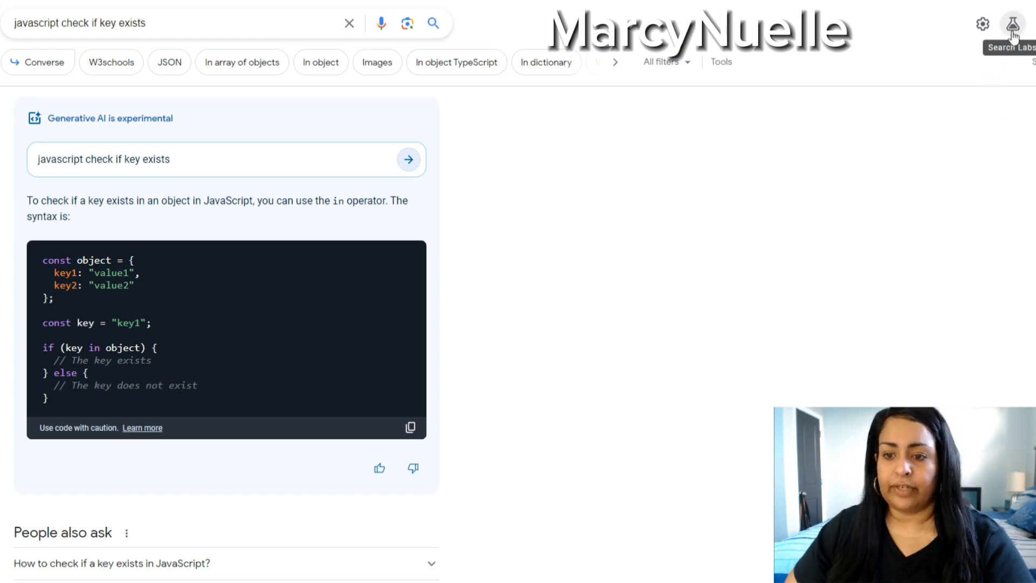
Open the Add to Sheets experiment details from Search Labs and scroll through its preview
left_click(1012, 23)
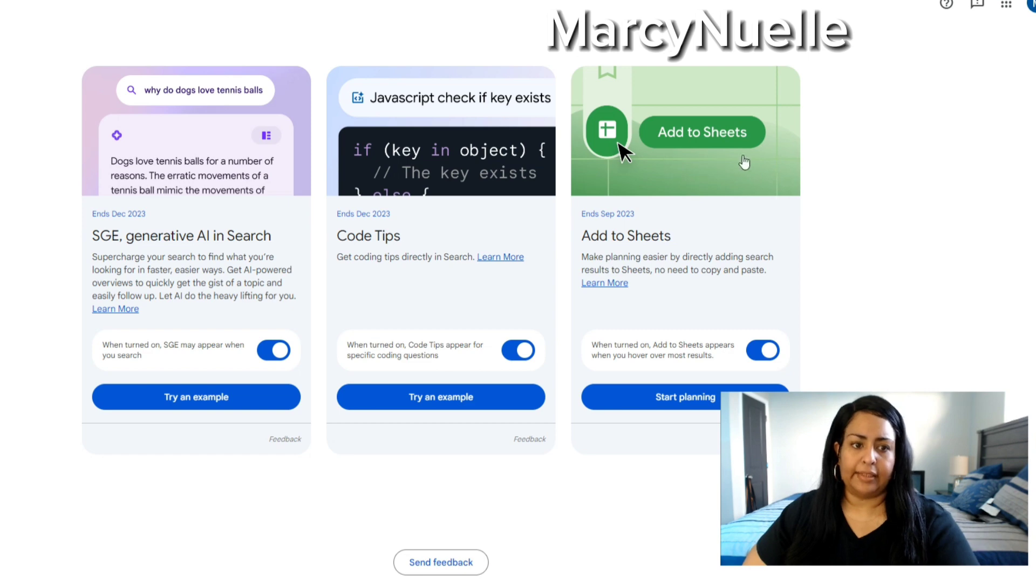
mouse_move(597, 288)
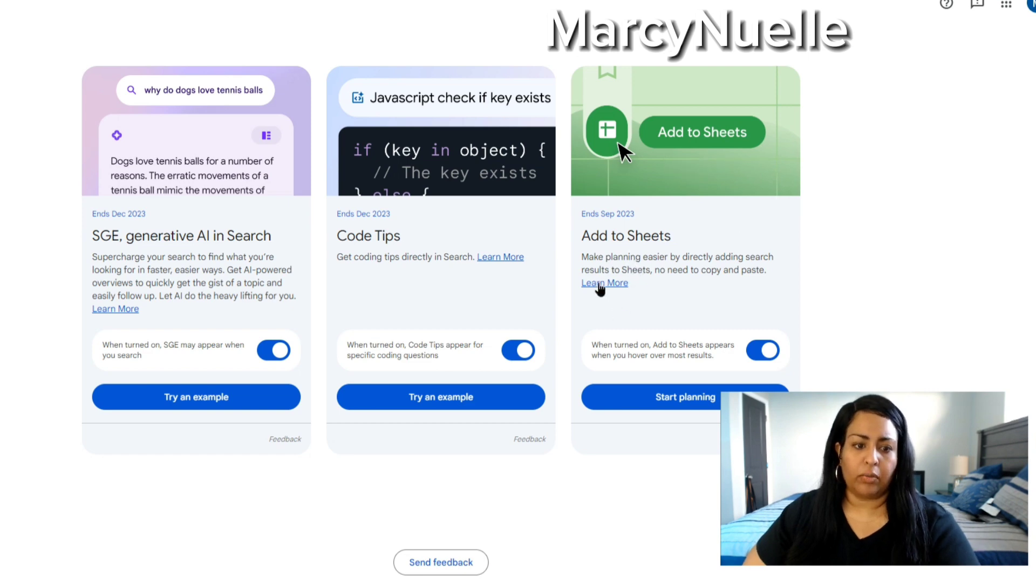
left_click(603, 282)
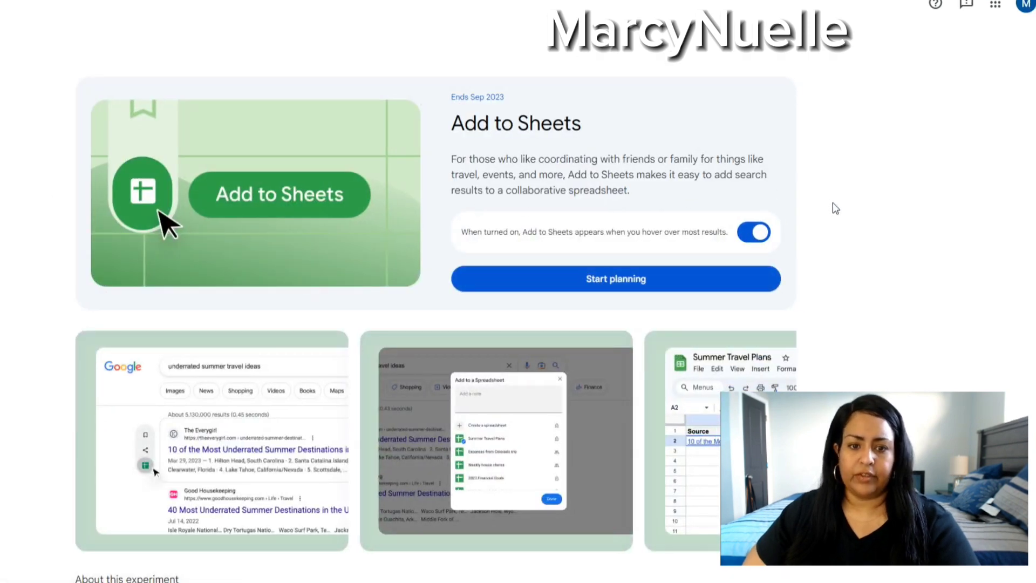
scroll("down", 3)
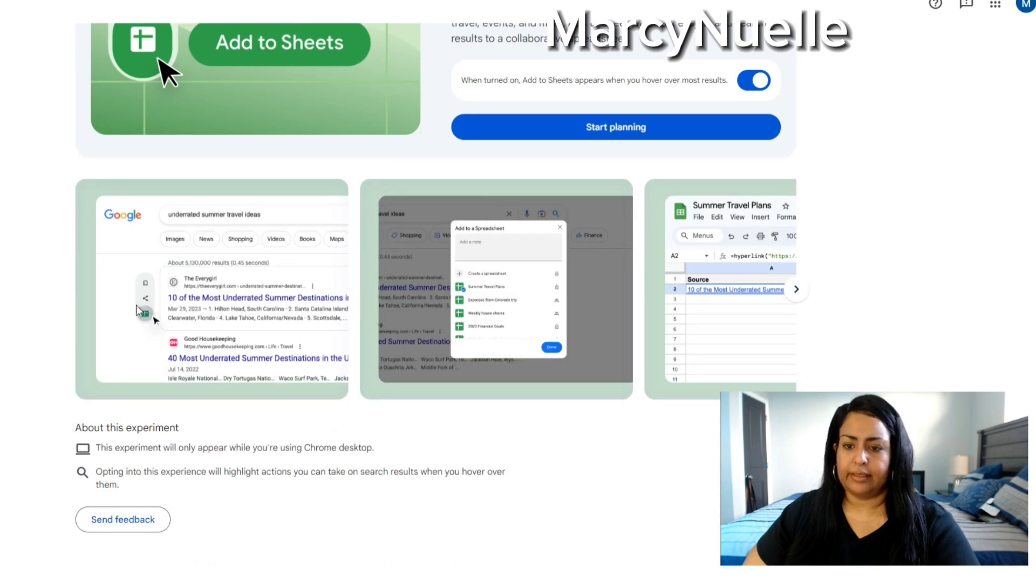
mouse_move(830, 167)
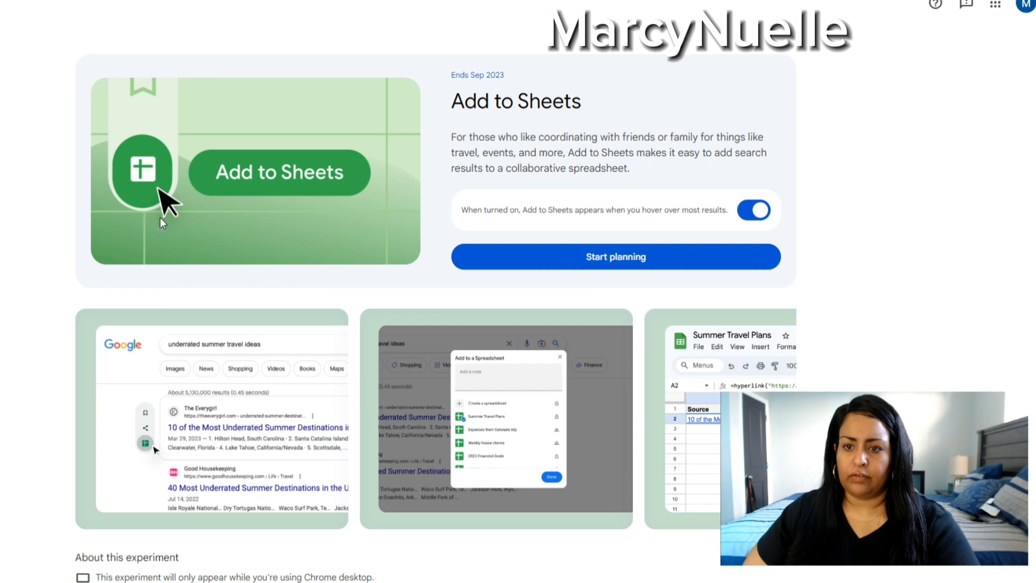
scroll("down", 3)
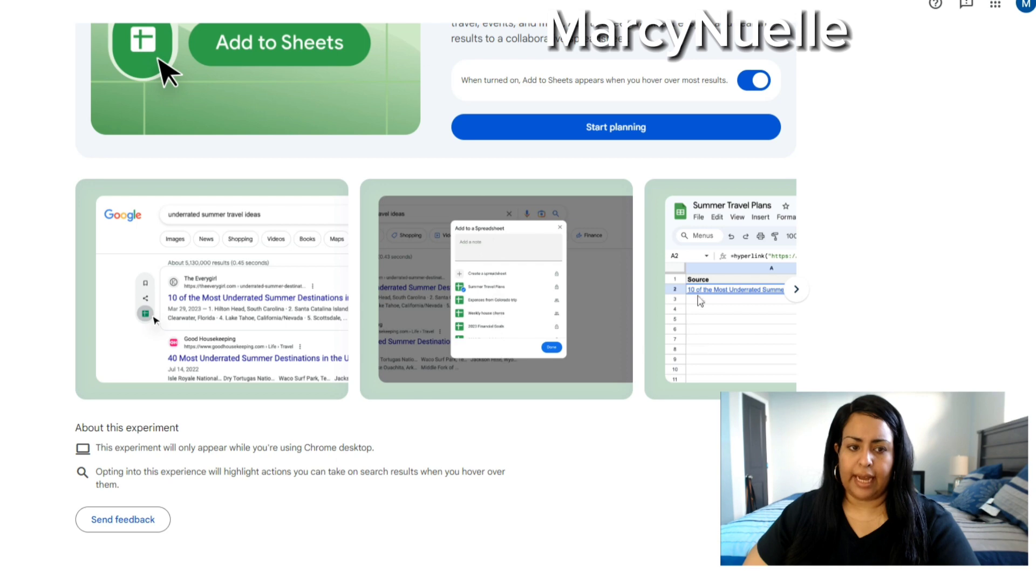
scroll("up", 3)
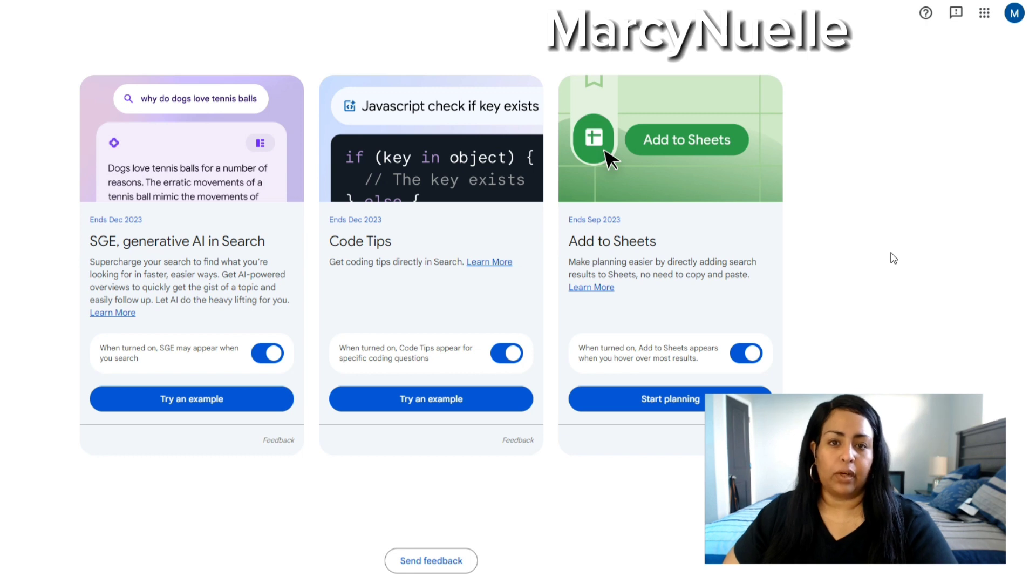
mouse_move(882, 296)
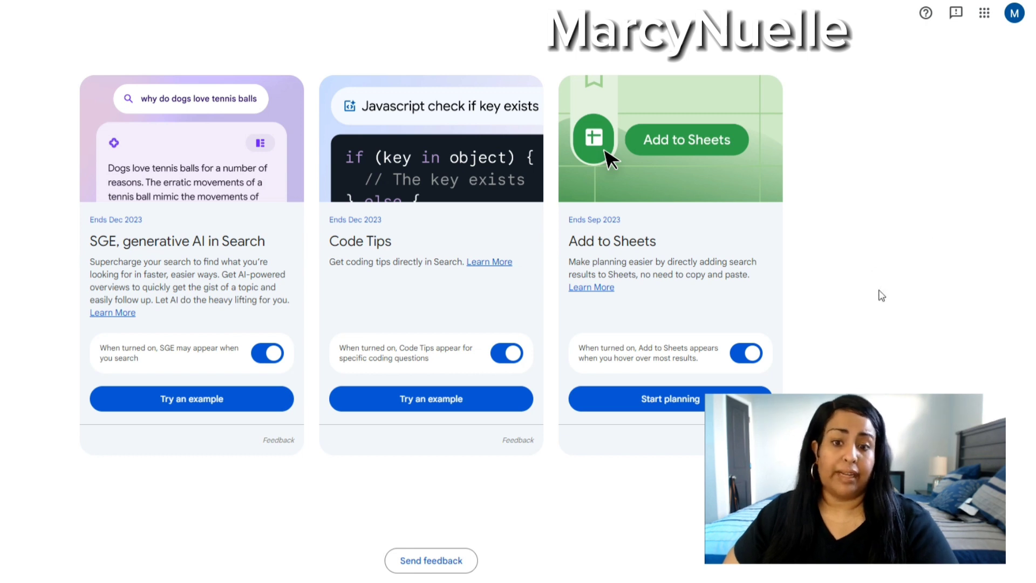
mouse_move(674, 419)
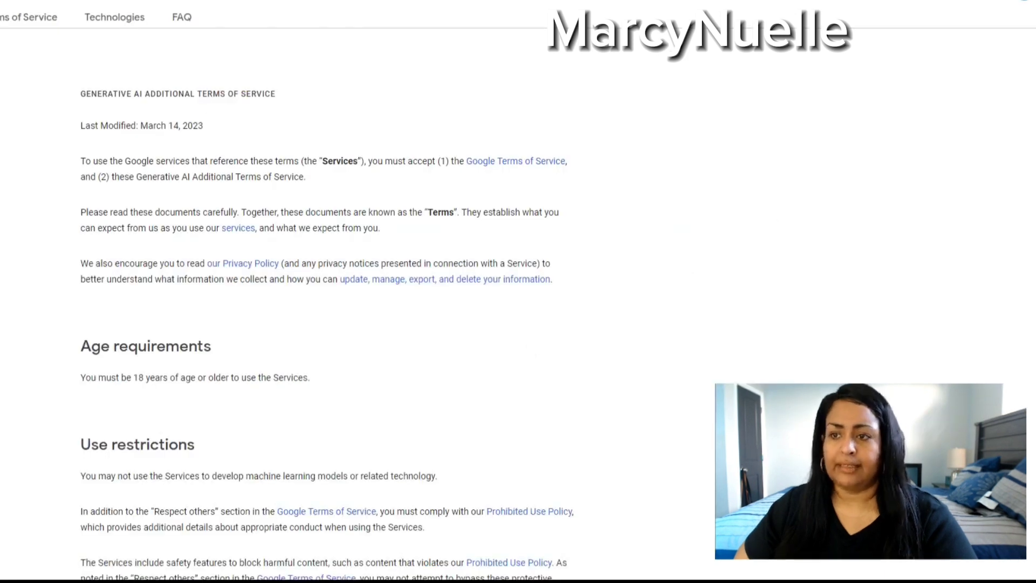
mouse_move(550, 147)
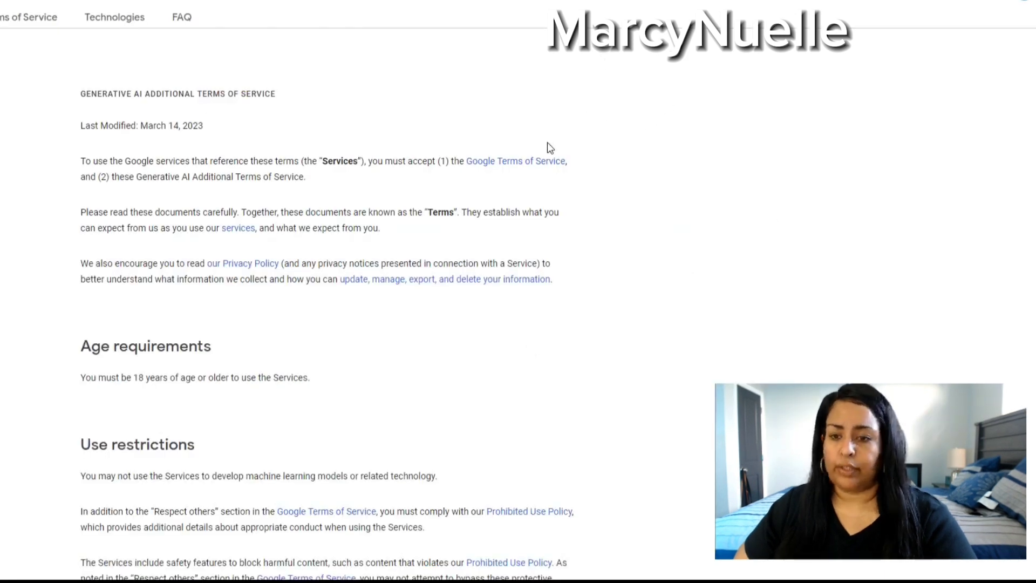
mouse_move(31, 154)
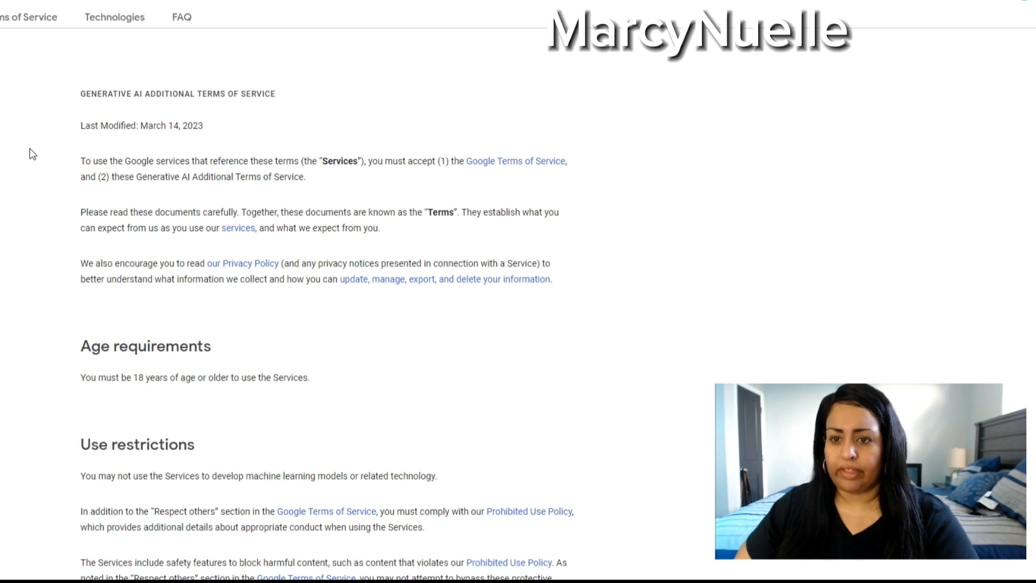
mouse_move(250, 110)
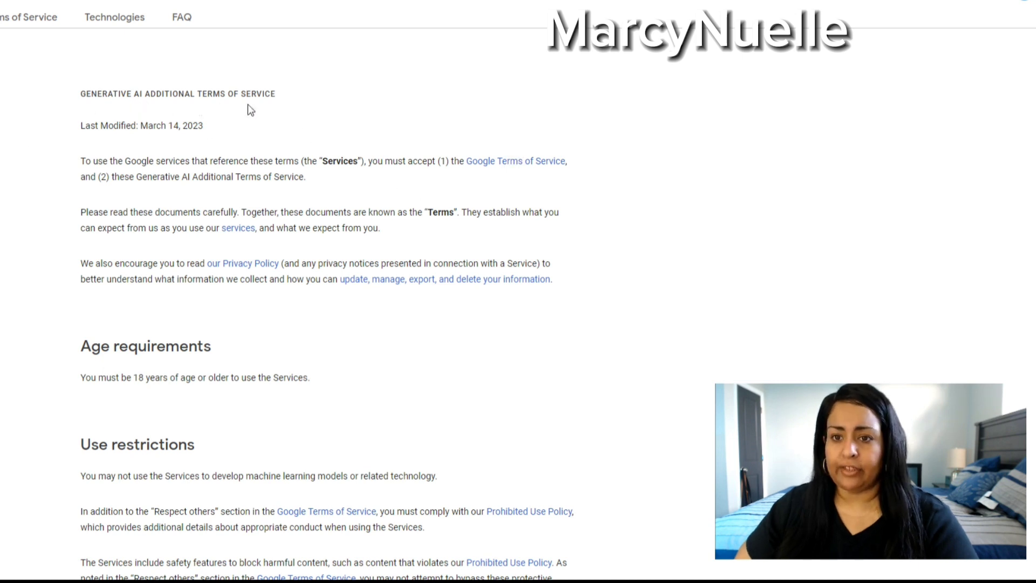
mouse_move(525, 176)
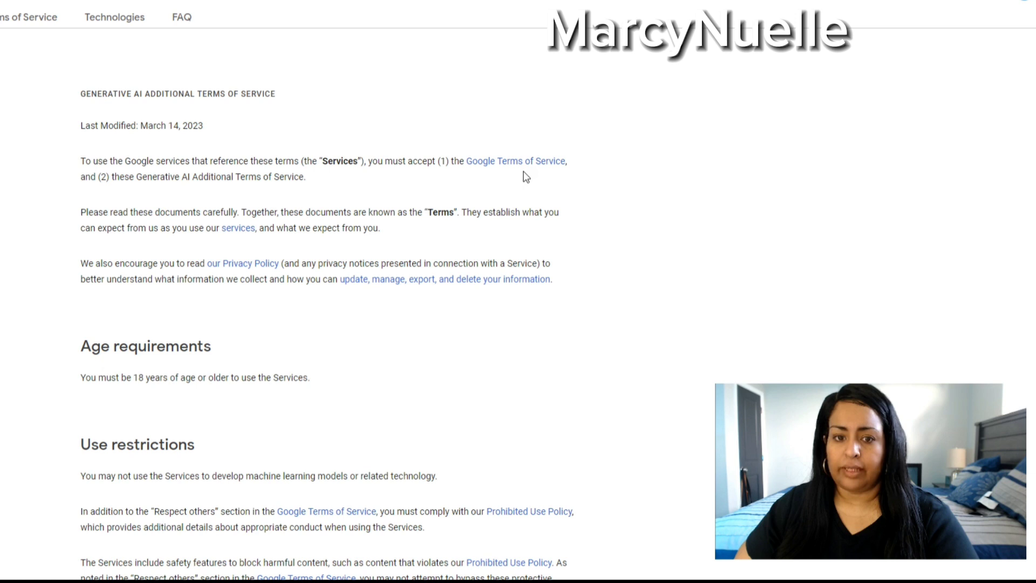
Scroll the Generative AI terms down through Use restrictions to the Disclaimers section
scroll("down", 3)
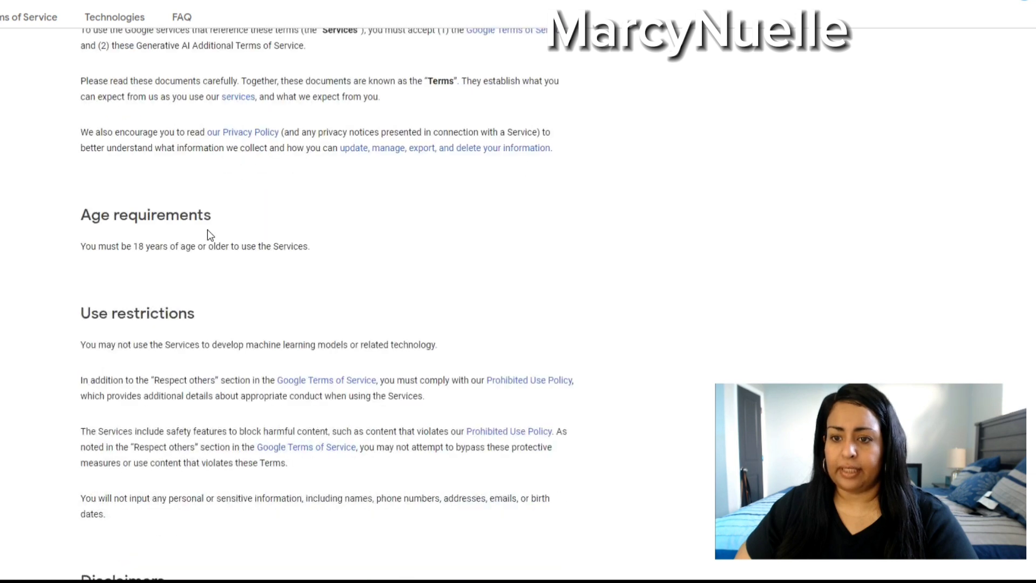
mouse_move(403, 321)
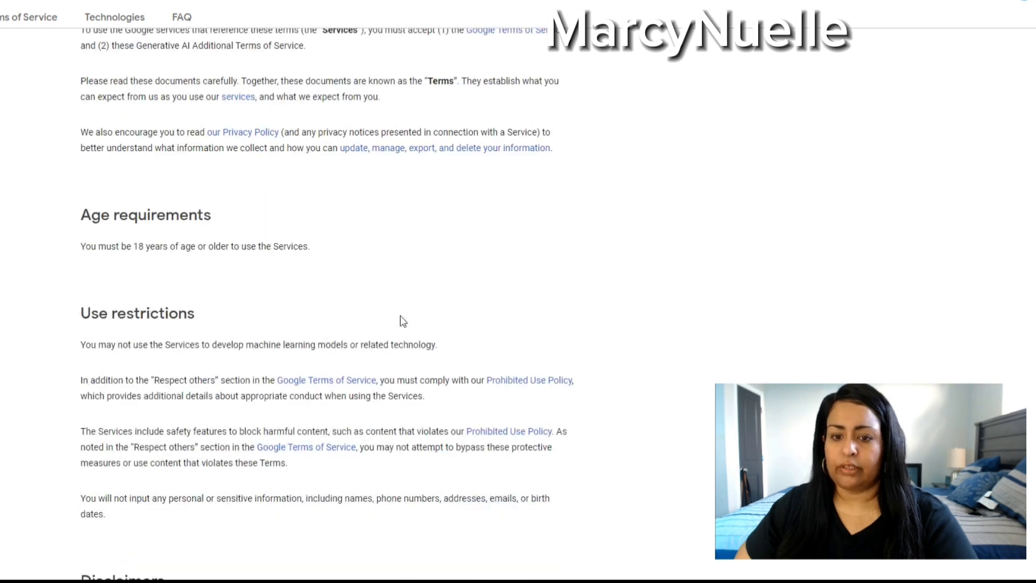
scroll("down", 3)
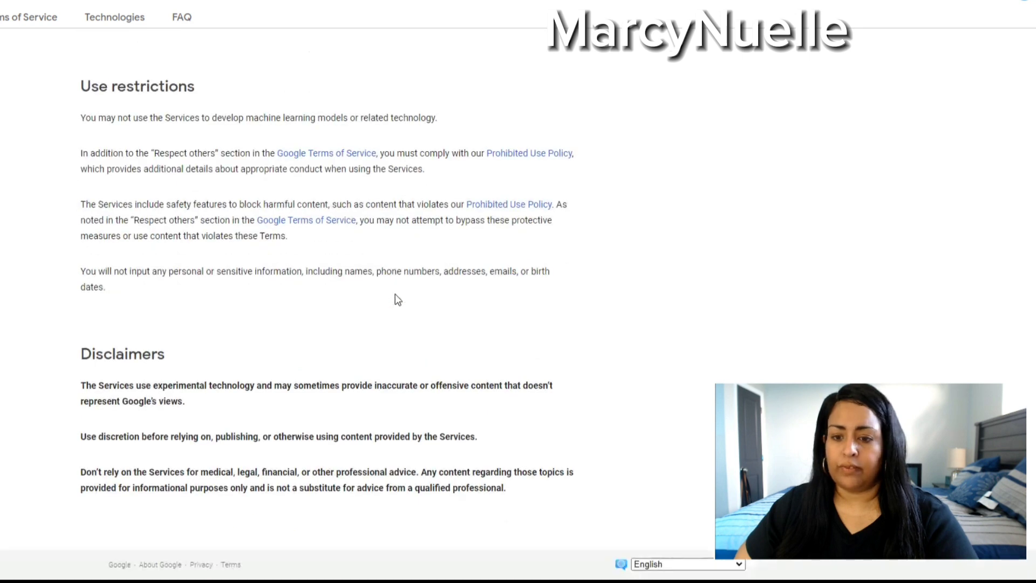
mouse_move(409, 329)
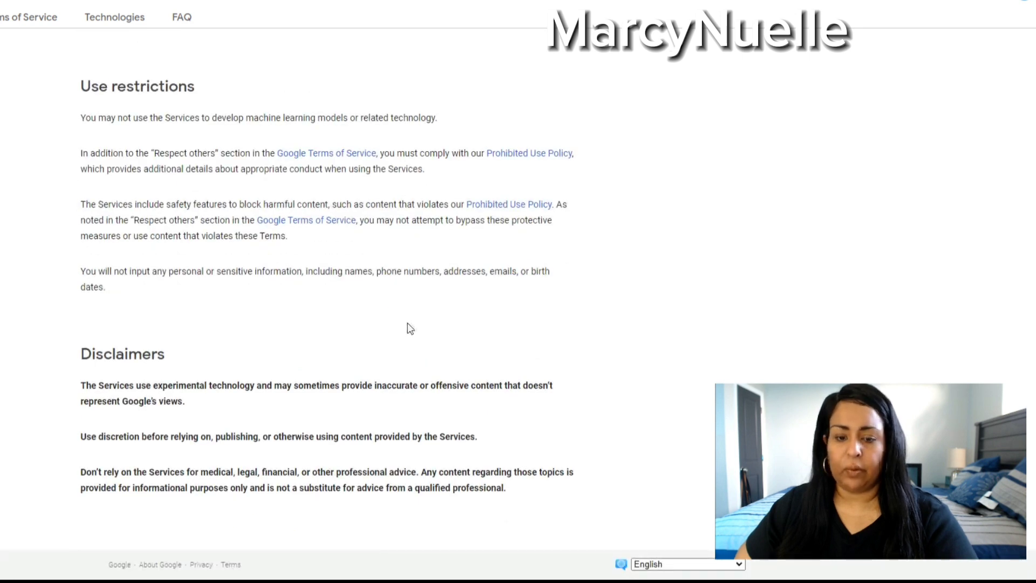
mouse_move(336, 425)
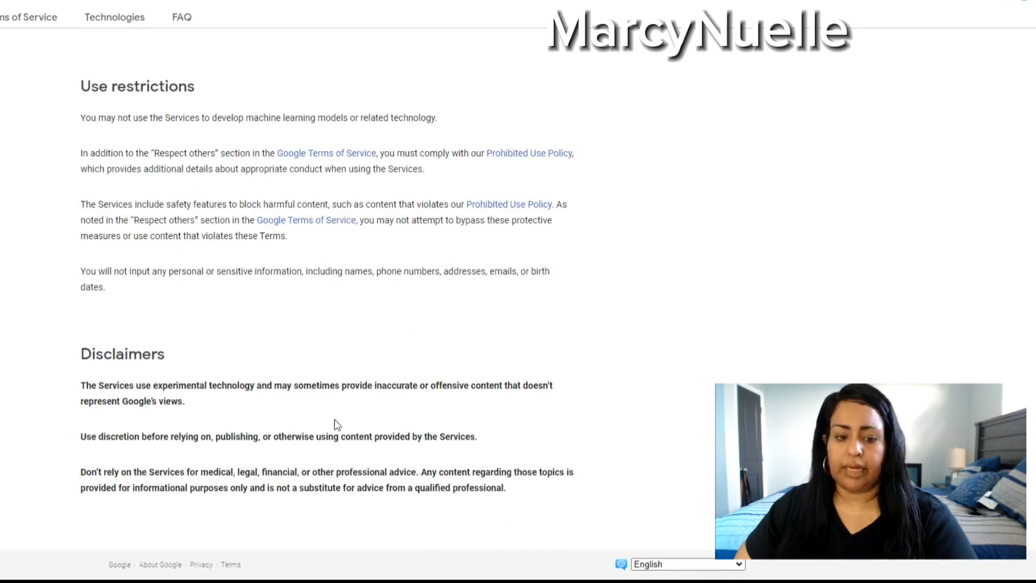
mouse_move(342, 406)
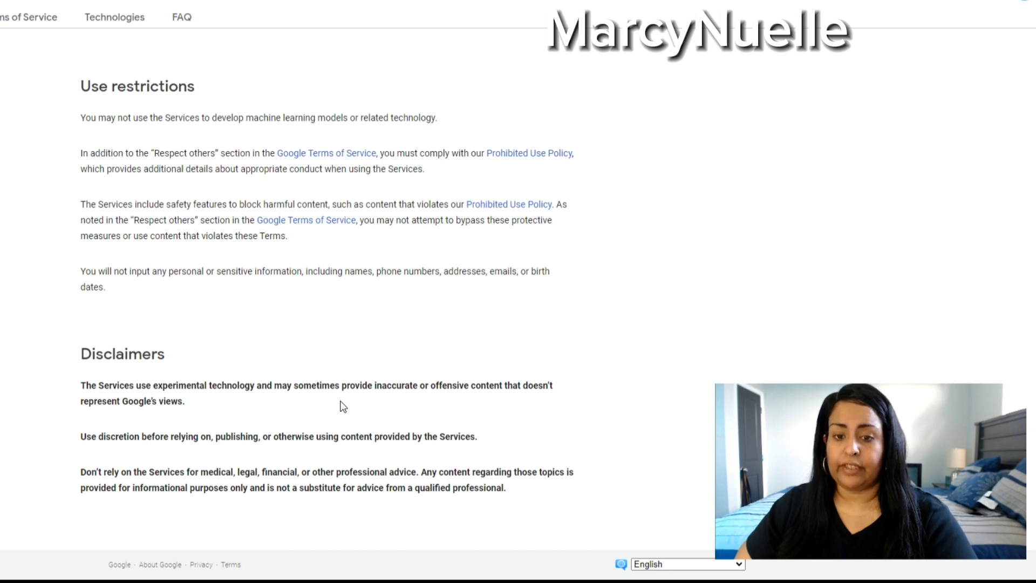
mouse_move(331, 299)
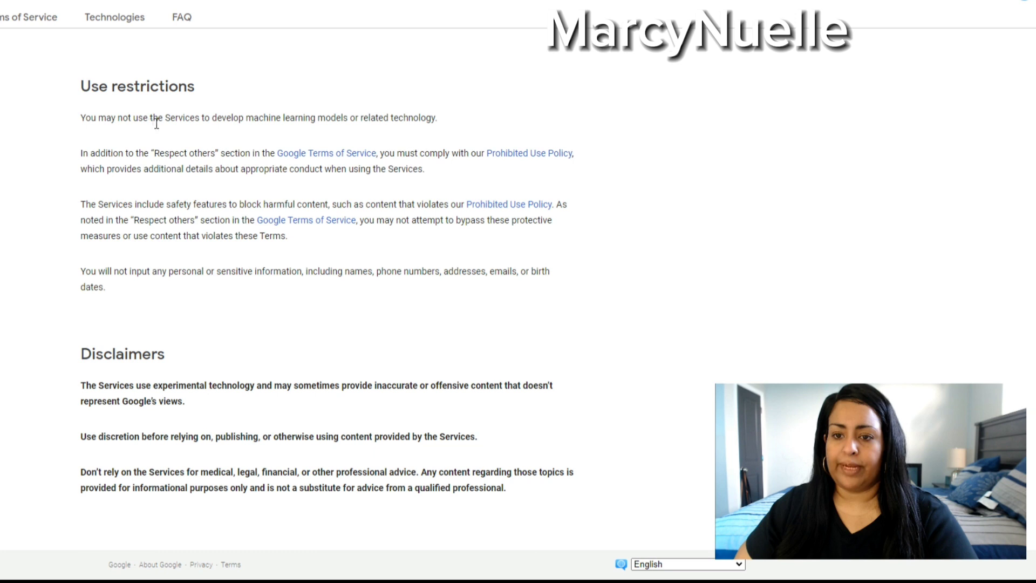
mouse_move(301, 135)
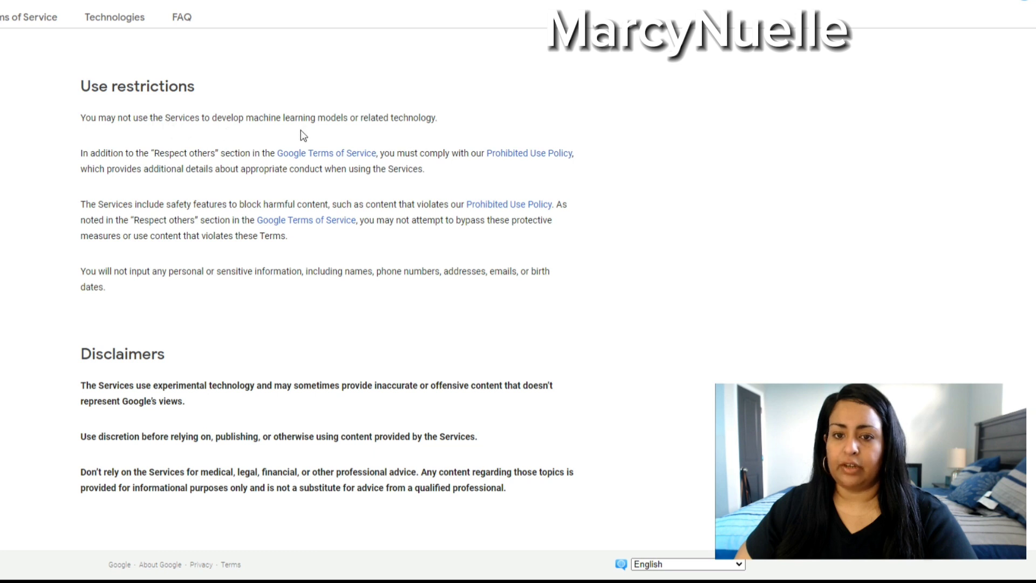
mouse_move(447, 130)
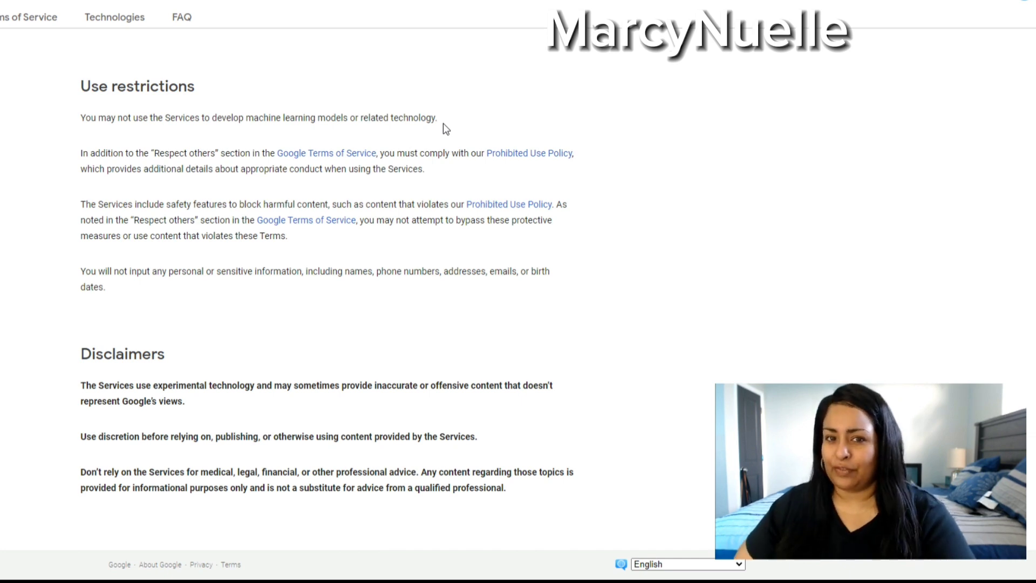
scroll("up", 3)
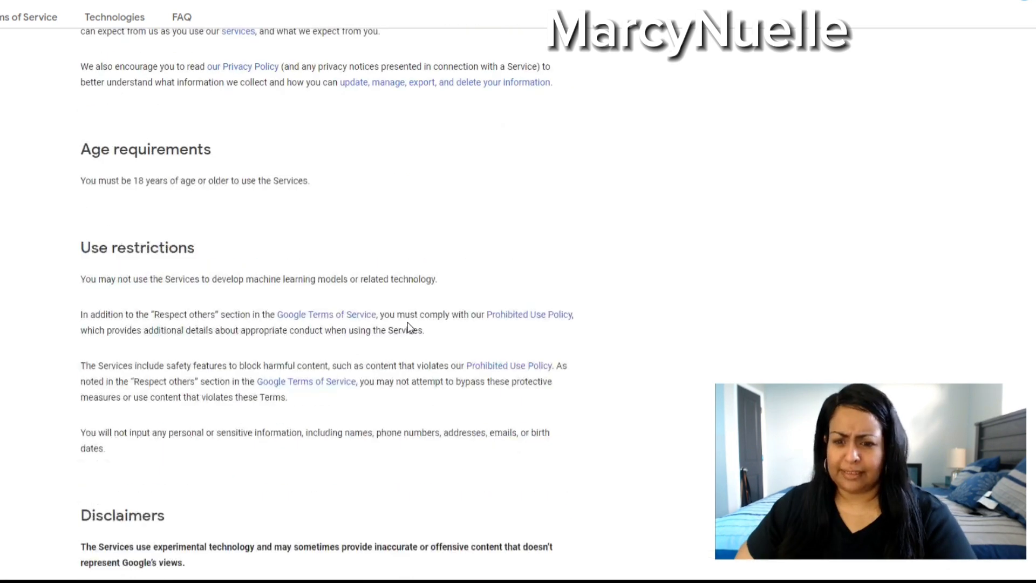
scroll("down", 3)
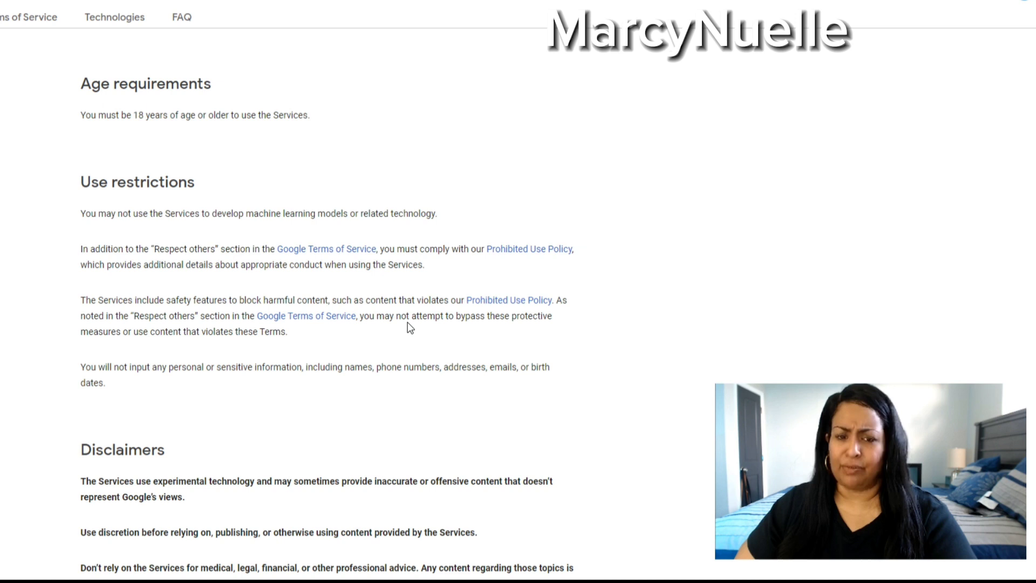
scroll("down", 3)
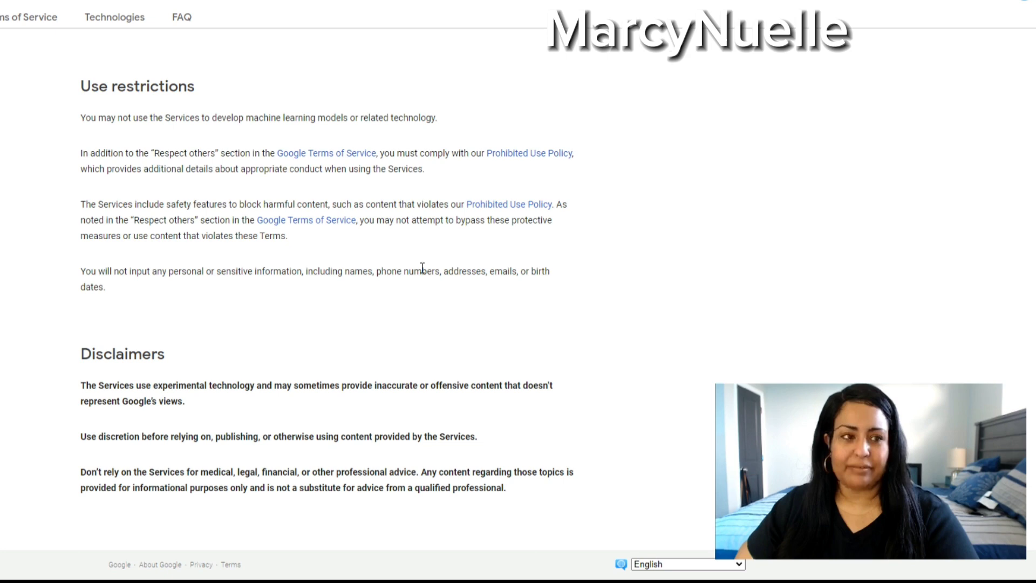
mouse_move(536, 330)
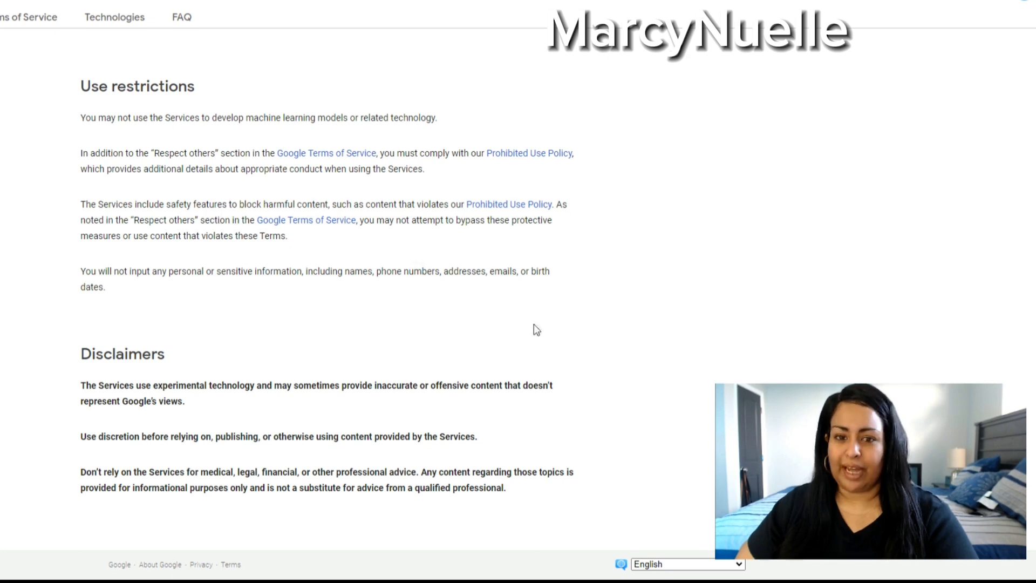
scroll("up", 3)
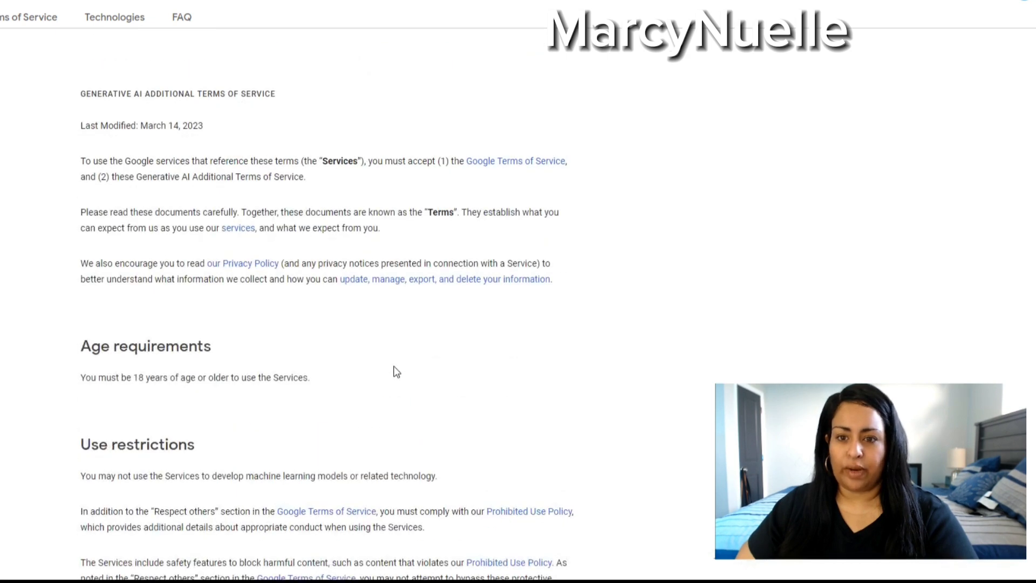